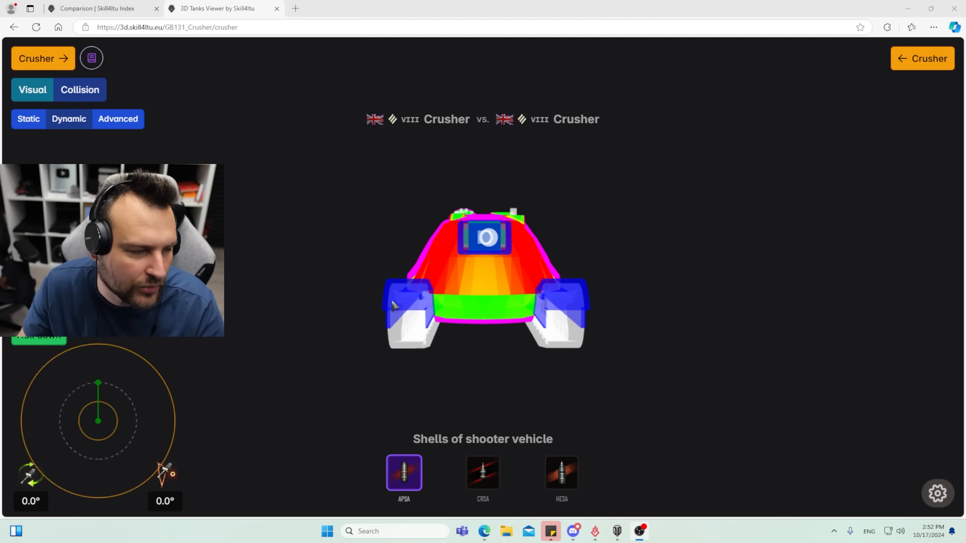
mouse_move(431, 274)
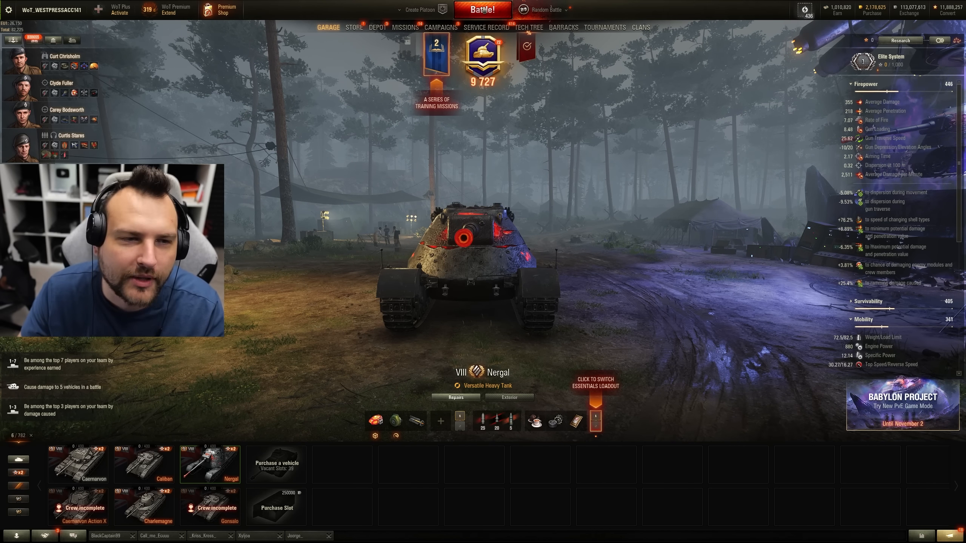
Start joining a battle with the Nergal from the World of Tanks garage.
left_click(482, 10)
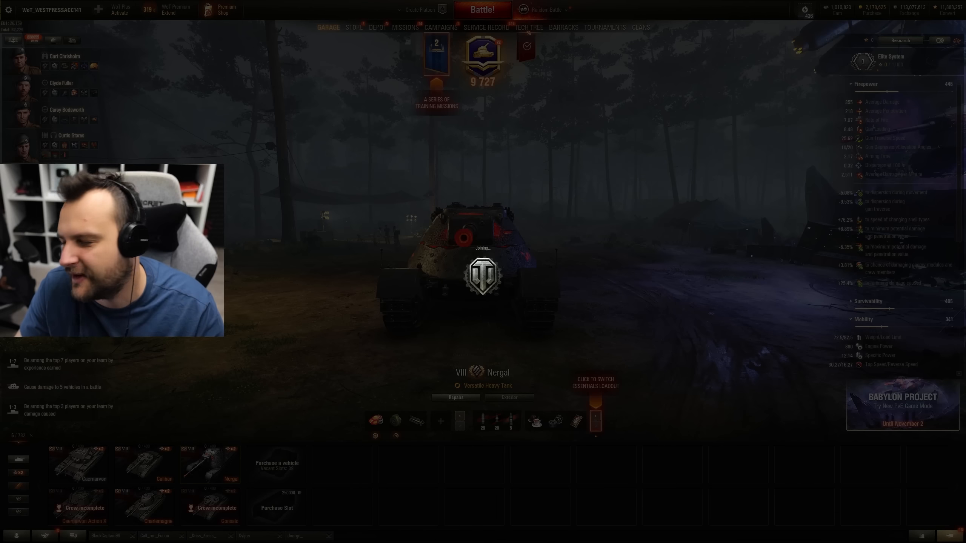